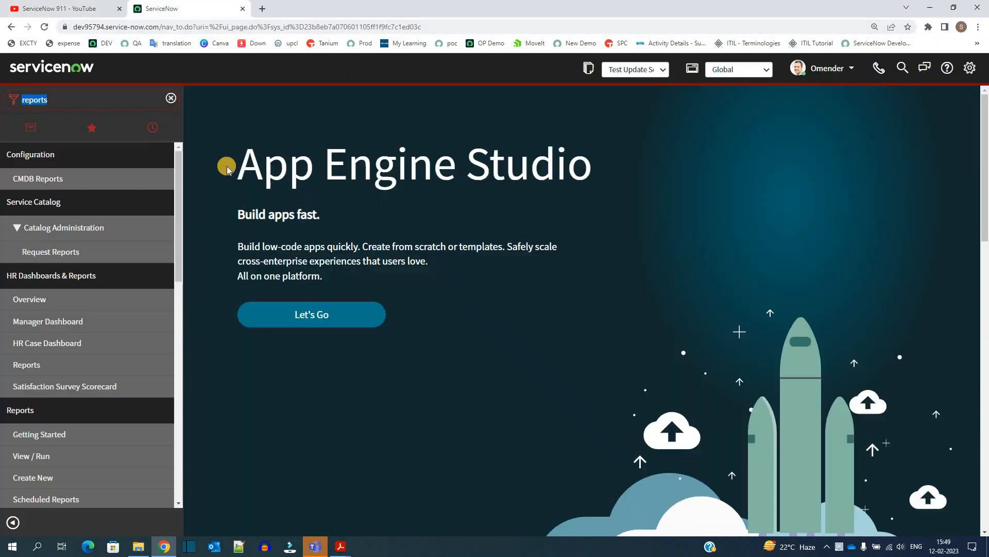
mouse_move(229, 145)
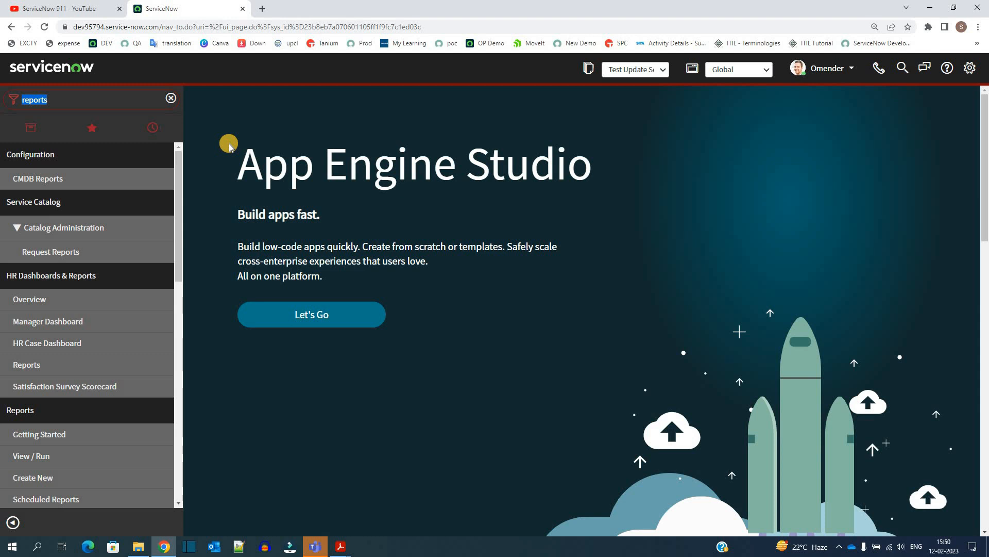
mouse_move(101, 220)
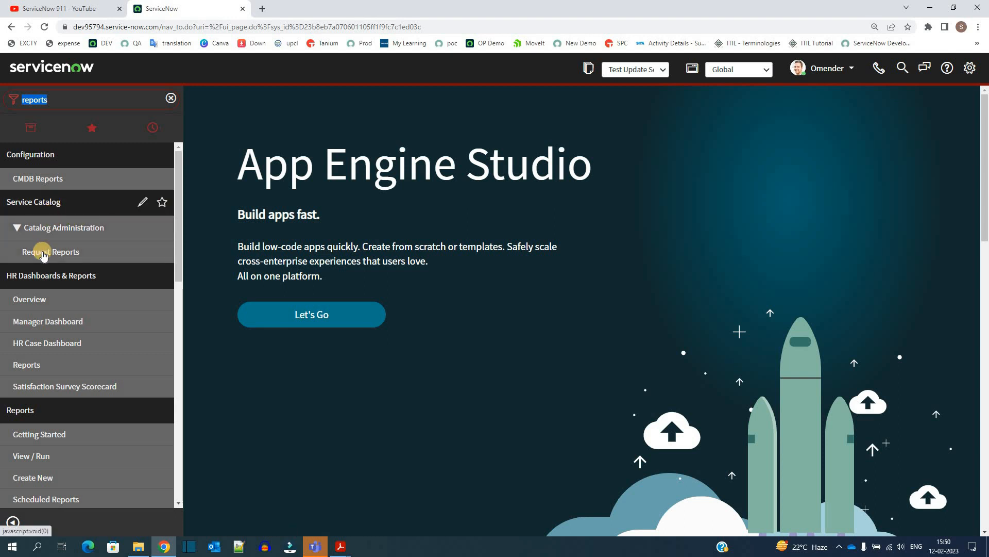
From Request Reports, open the [Catalog] Item Diagnostic Results bar-chart report
click(51, 251)
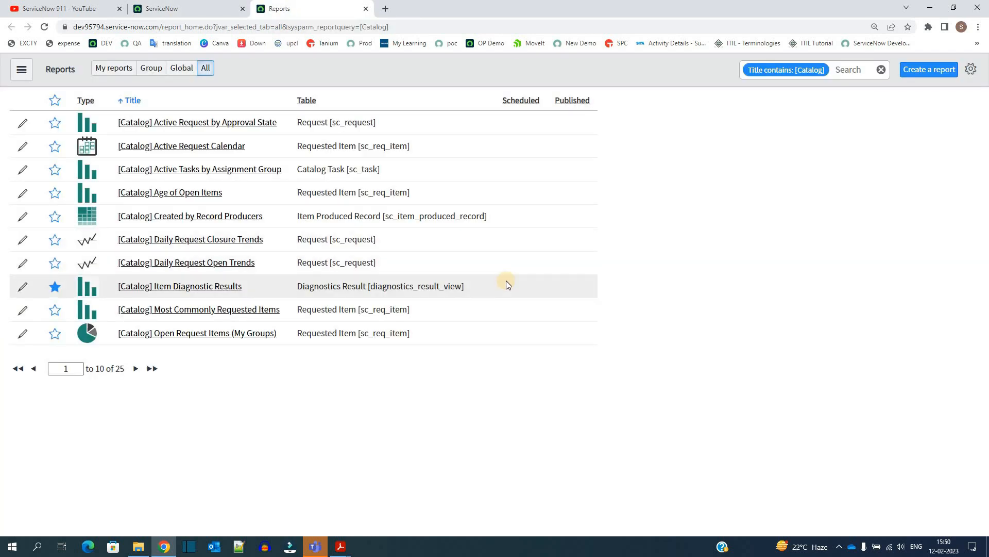
double_click(454, 285)
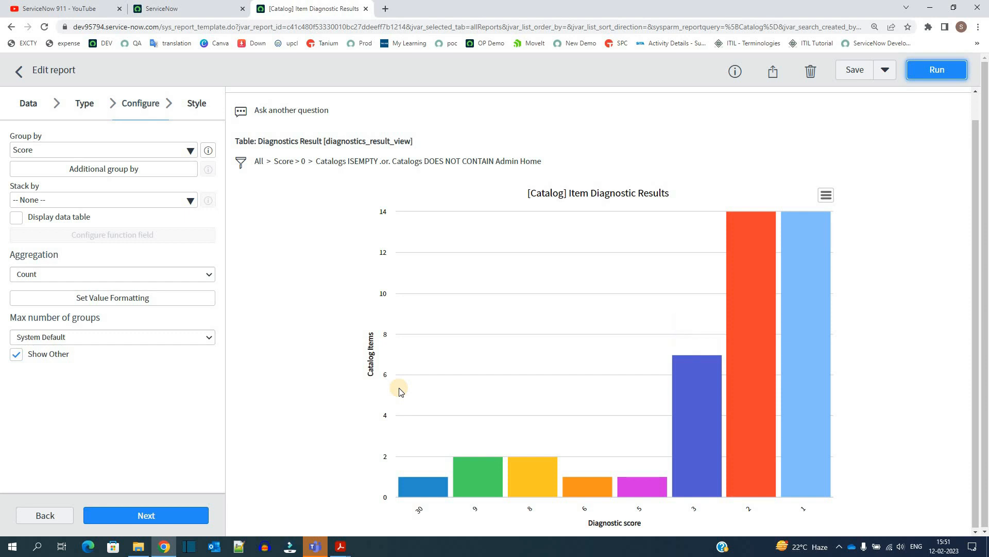
mouse_move(790, 295)
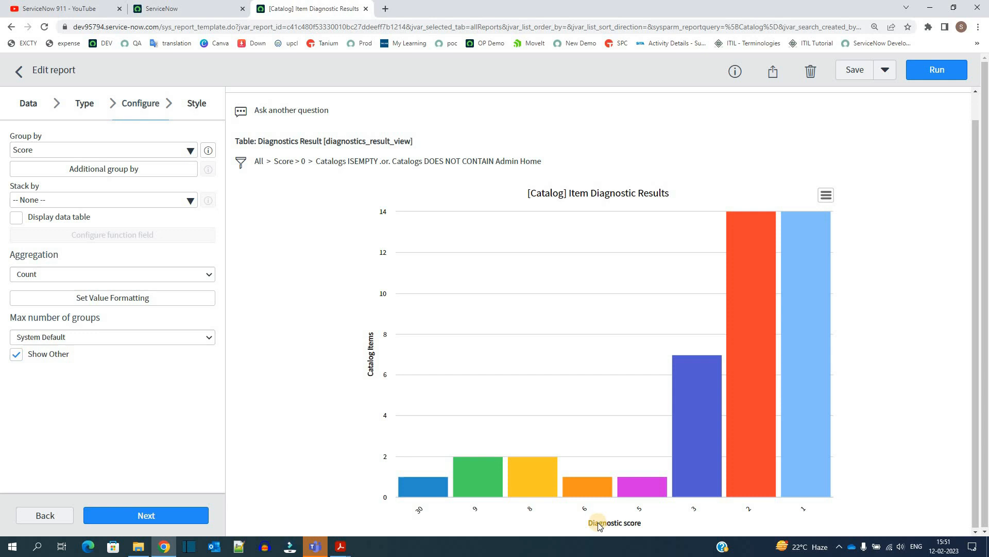
mouse_move(824, 509)
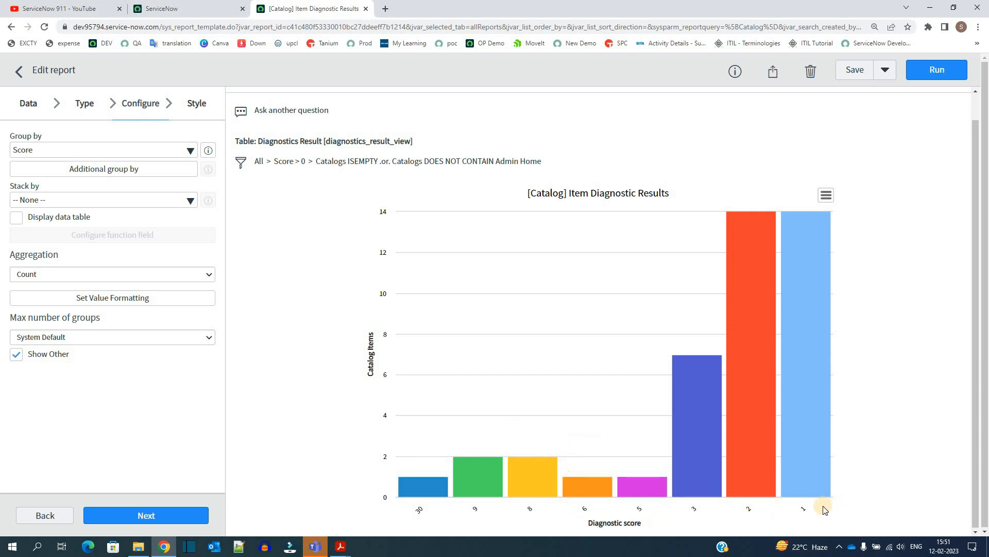
mouse_move(803, 292)
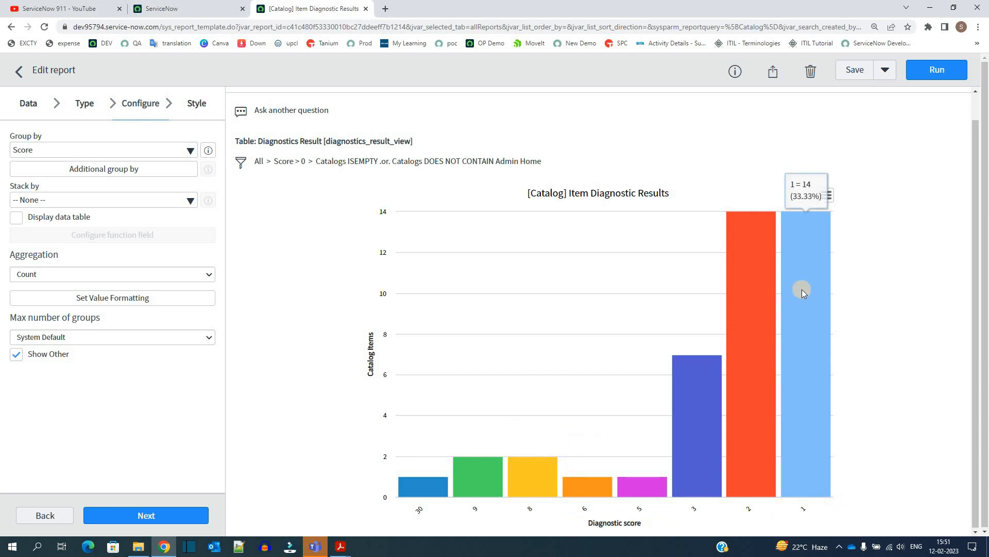
mouse_move(803, 296)
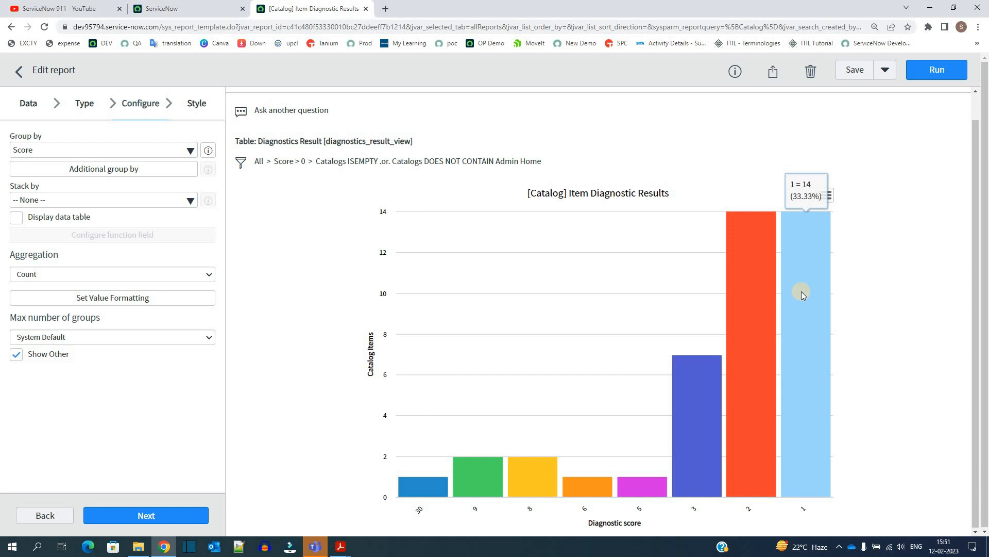
mouse_move(800, 353)
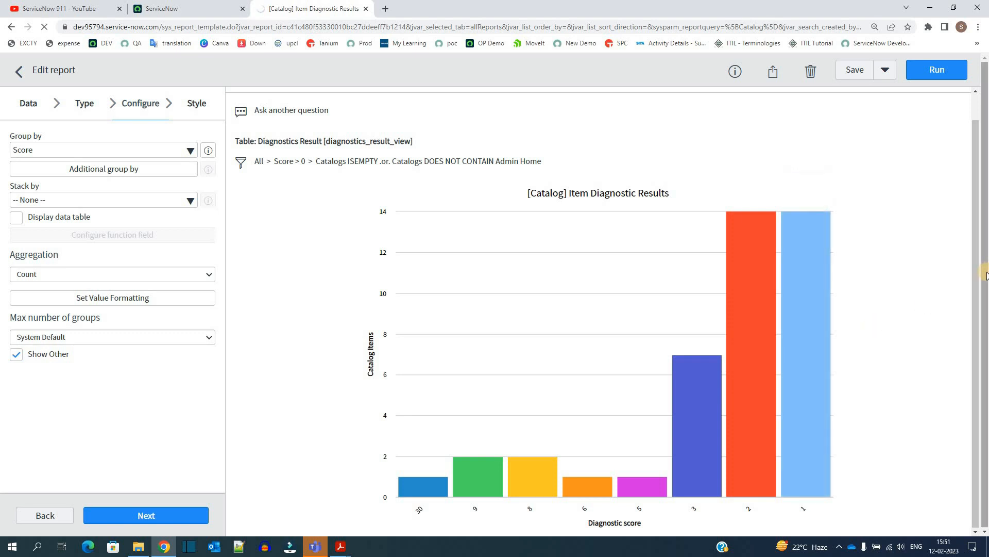
click(804, 353)
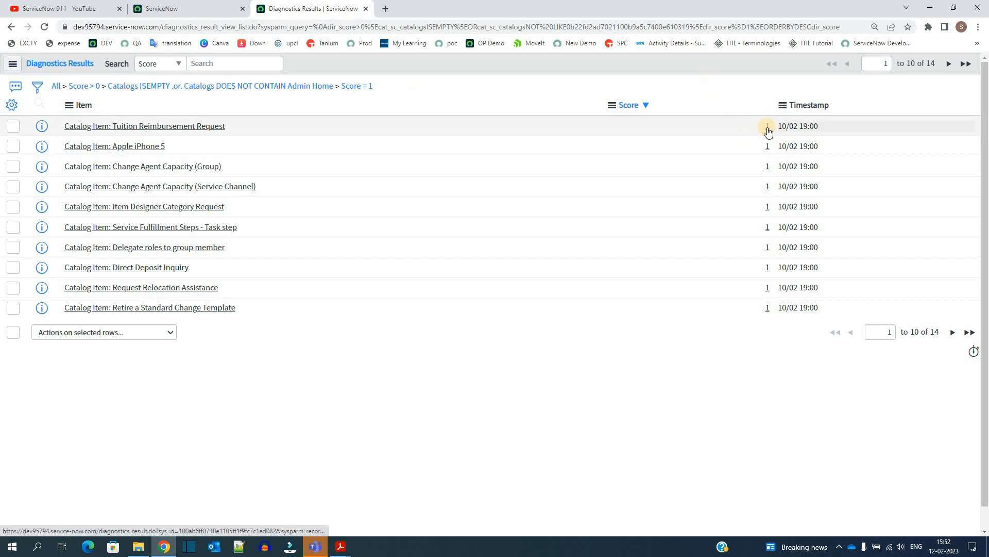
click(767, 125)
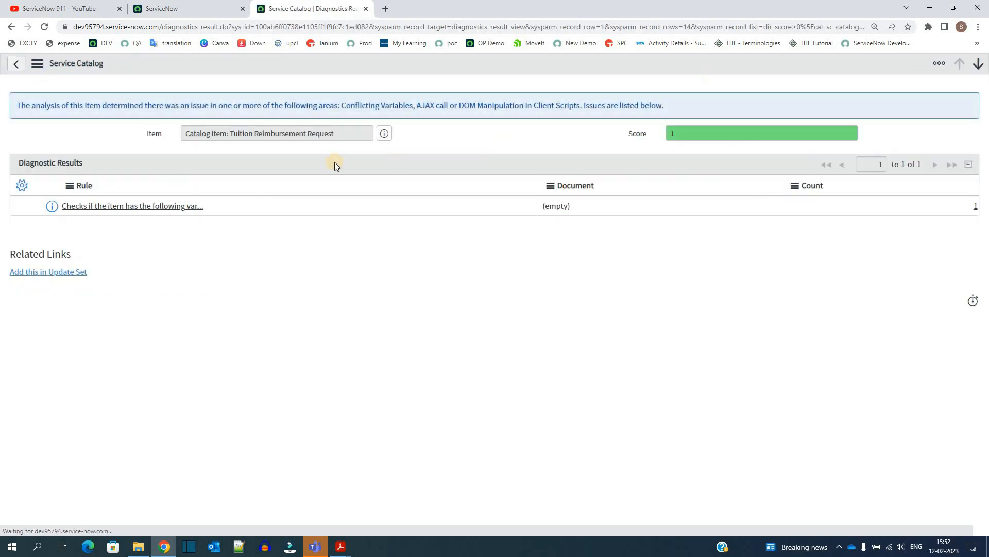
click(760, 133)
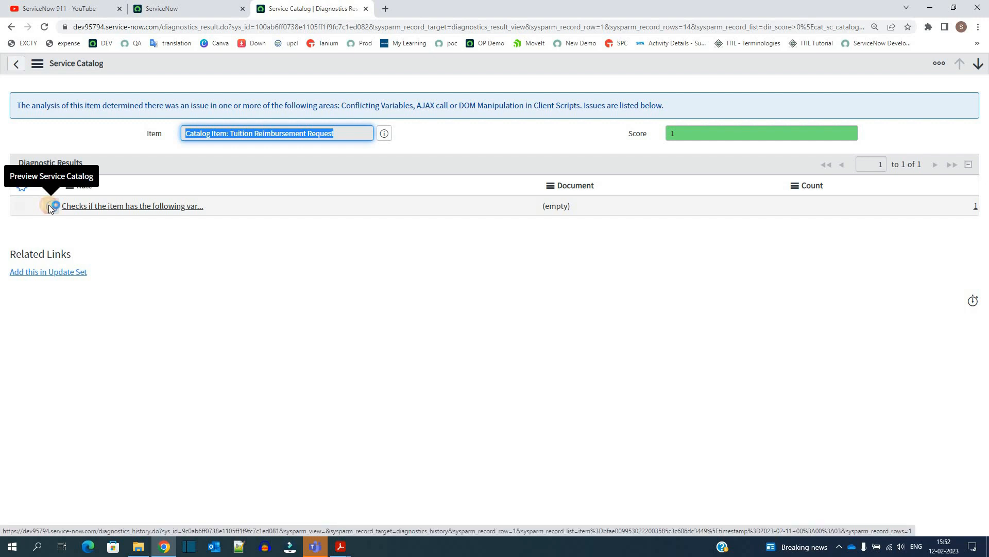
click(51, 206)
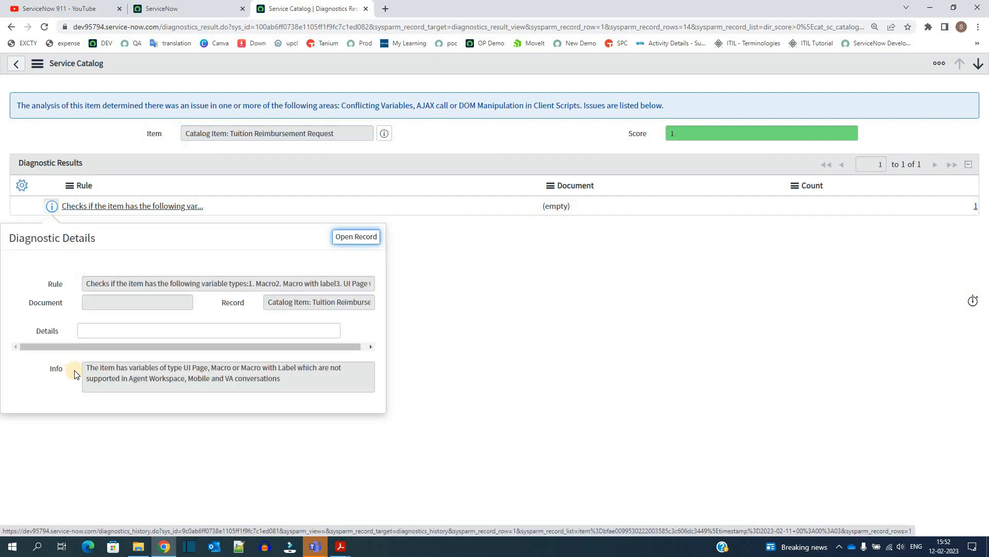
drag(86, 367, 280, 378)
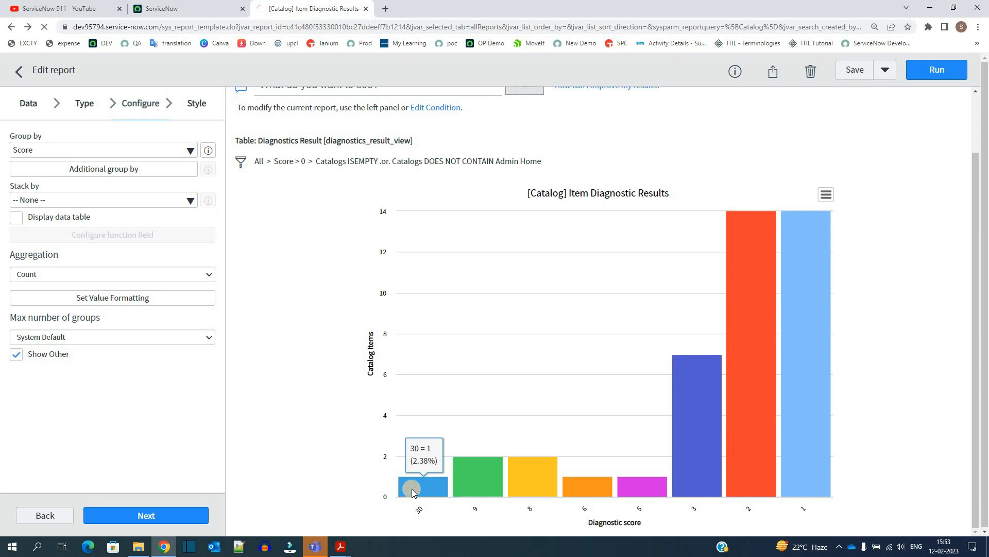
click(418, 485)
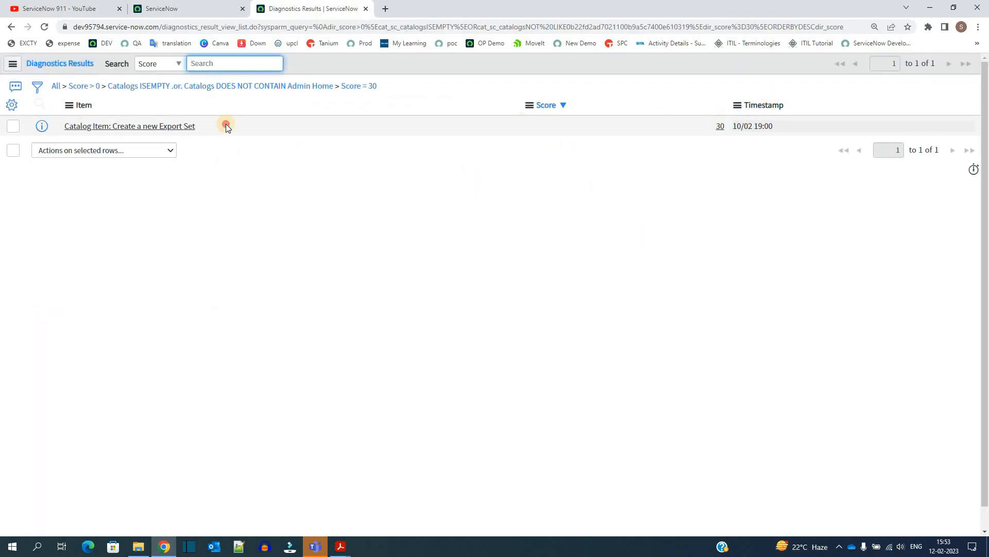
double_click(130, 126)
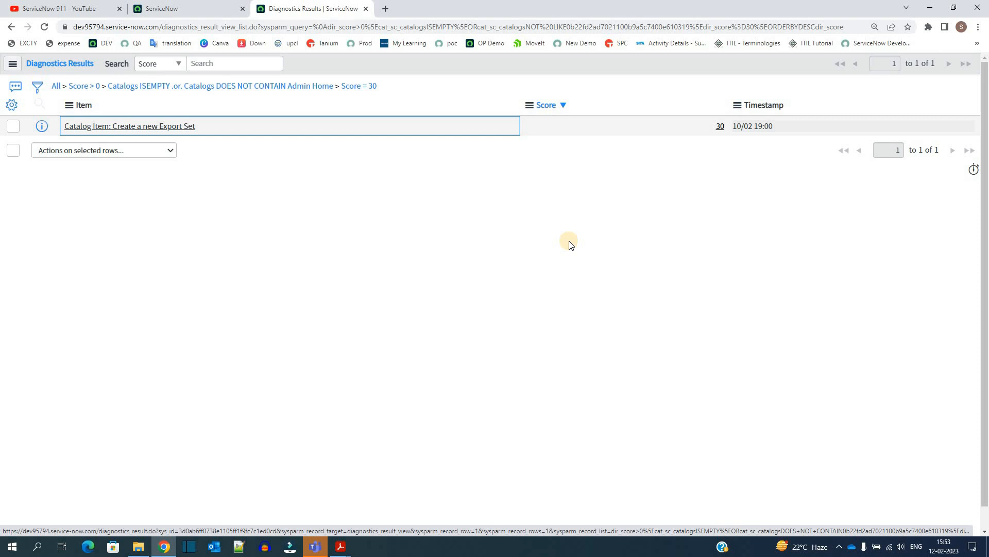
click(129, 126)
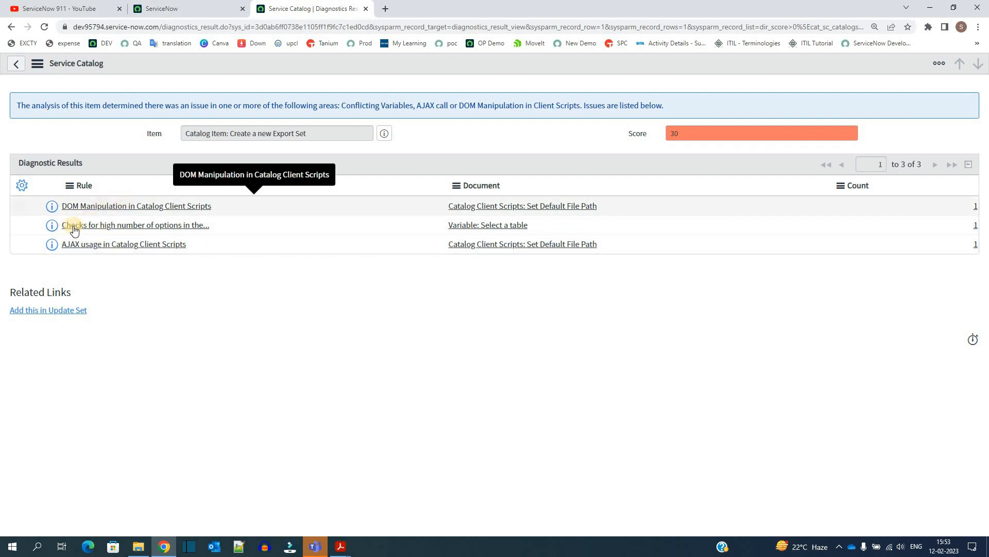
mouse_move(43, 220)
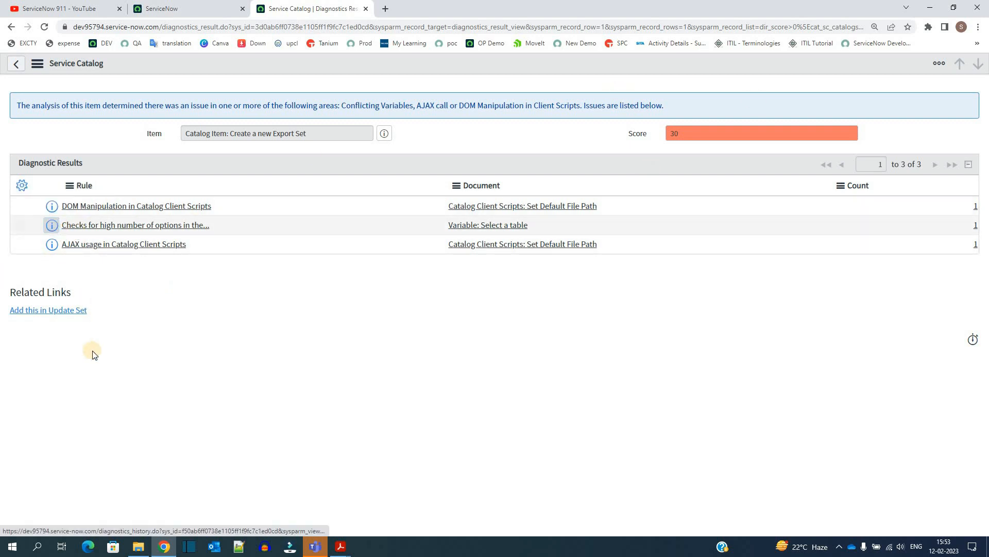
click(51, 225)
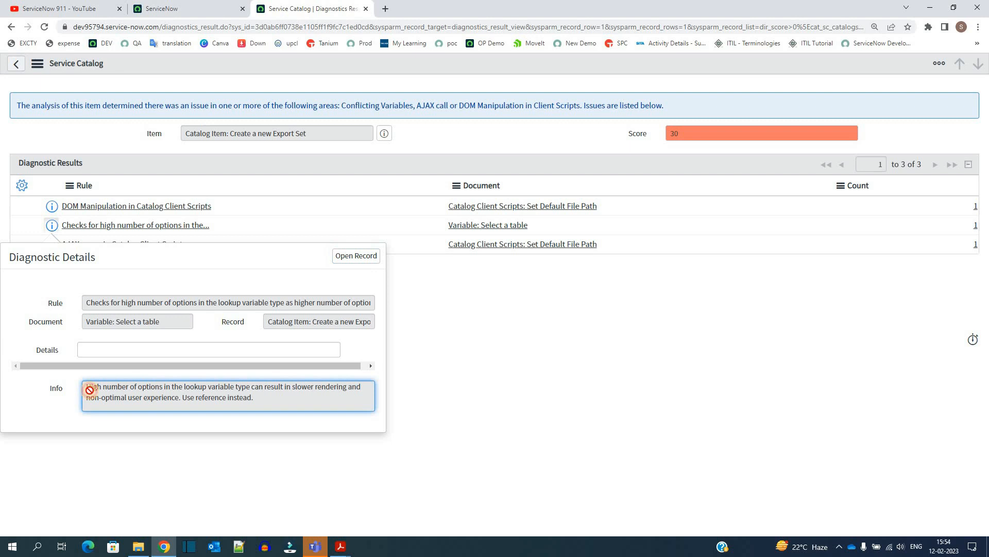
drag(85, 387, 252, 398)
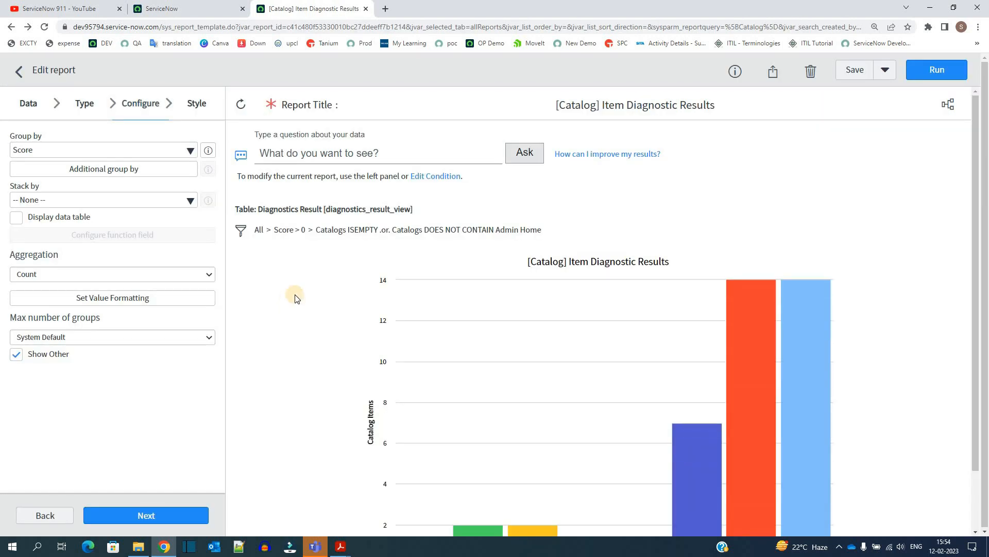
scroll(down, 3)
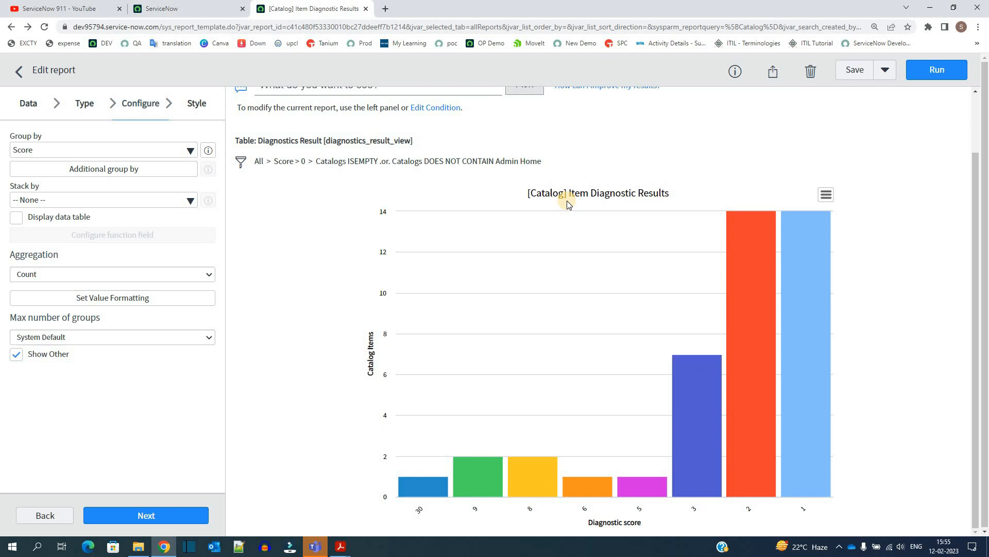
mouse_move(795, 169)
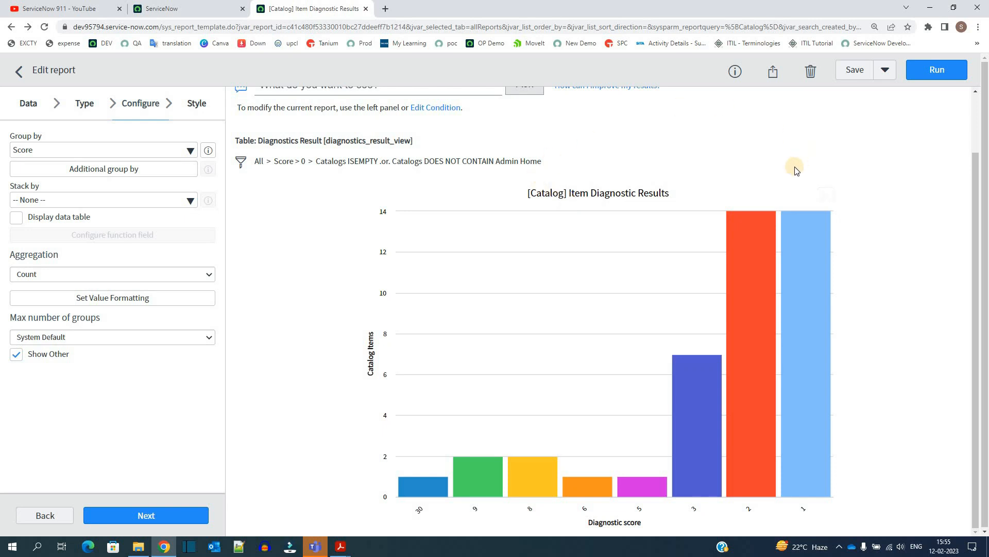